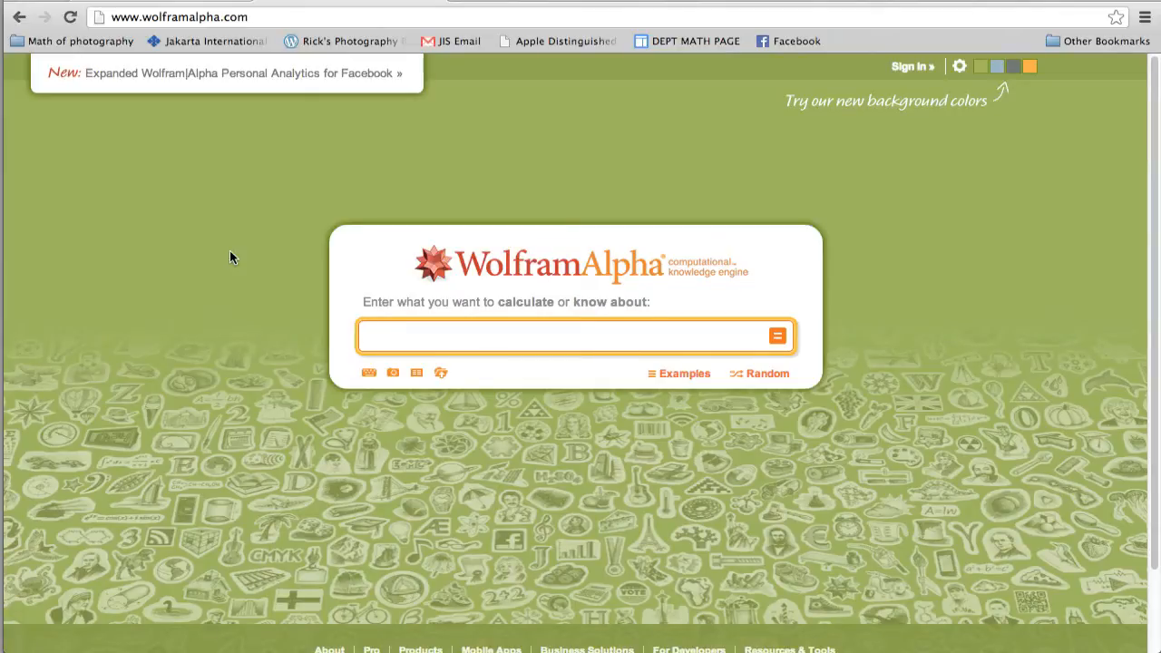
mouse_move(369, 197)
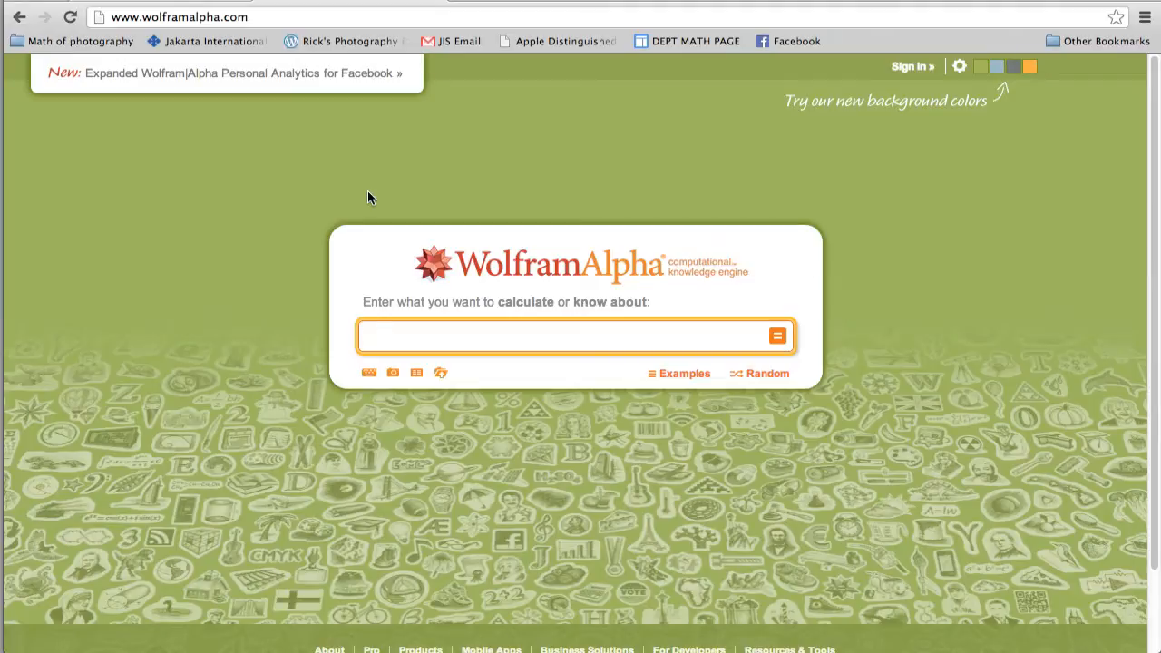
Submit 'solve 3a-2b+c=1, 2a-2b+c=-3, a+b+c=3' to Wolfram Alpha
type("solve 3a")
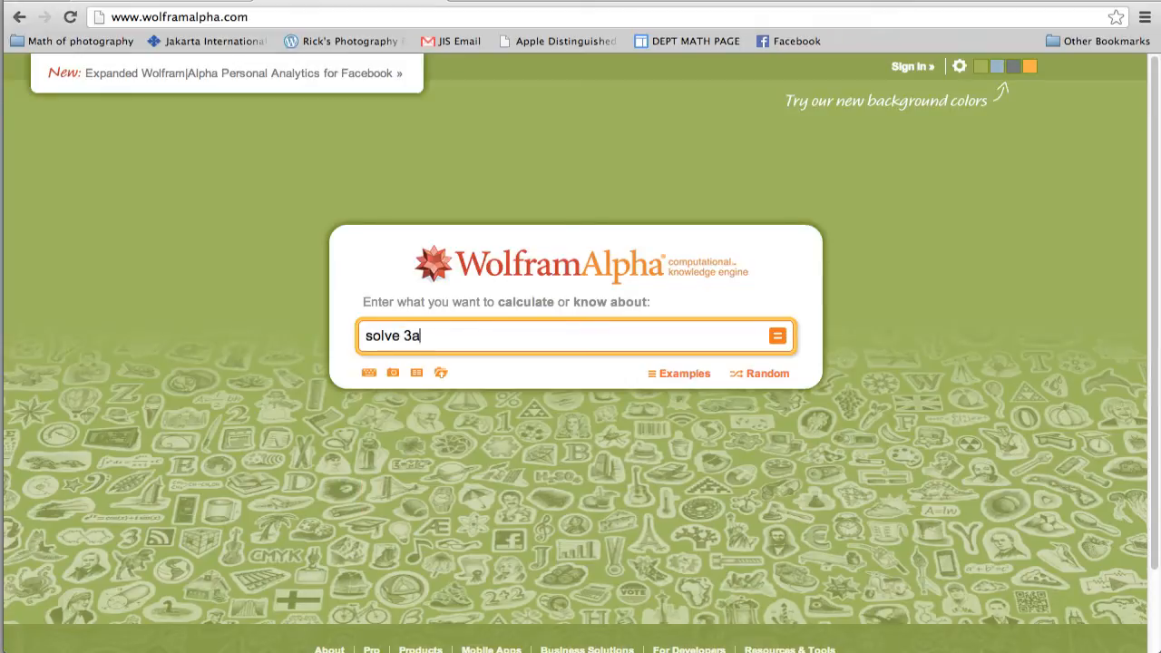
type("-2b")
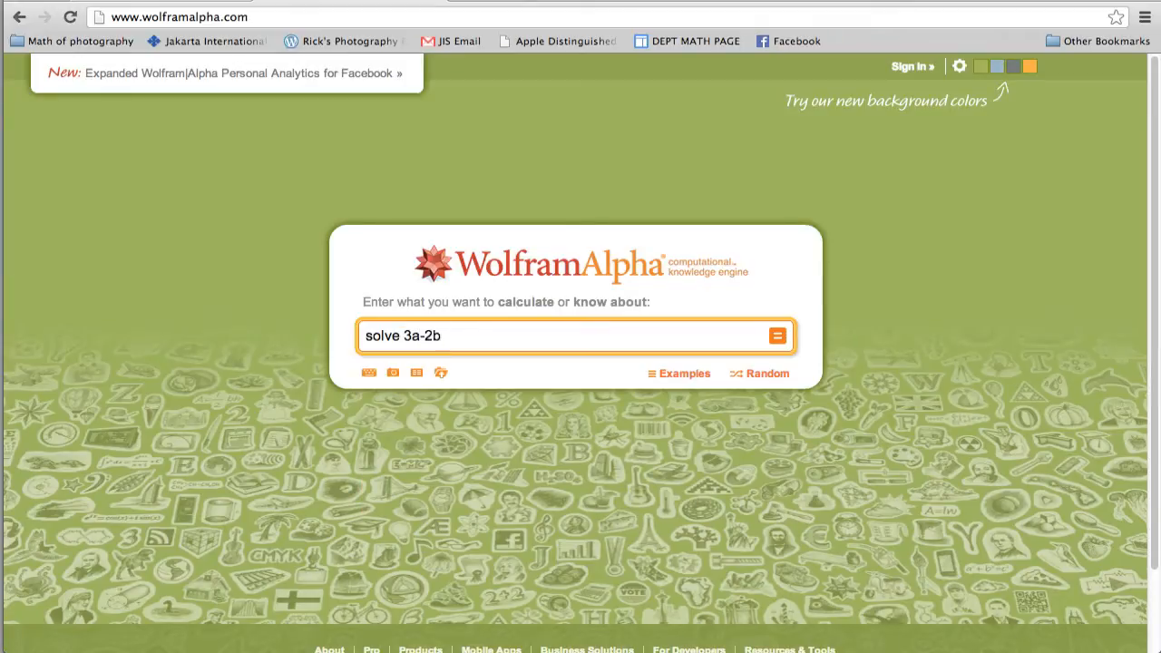
type("+c=1")
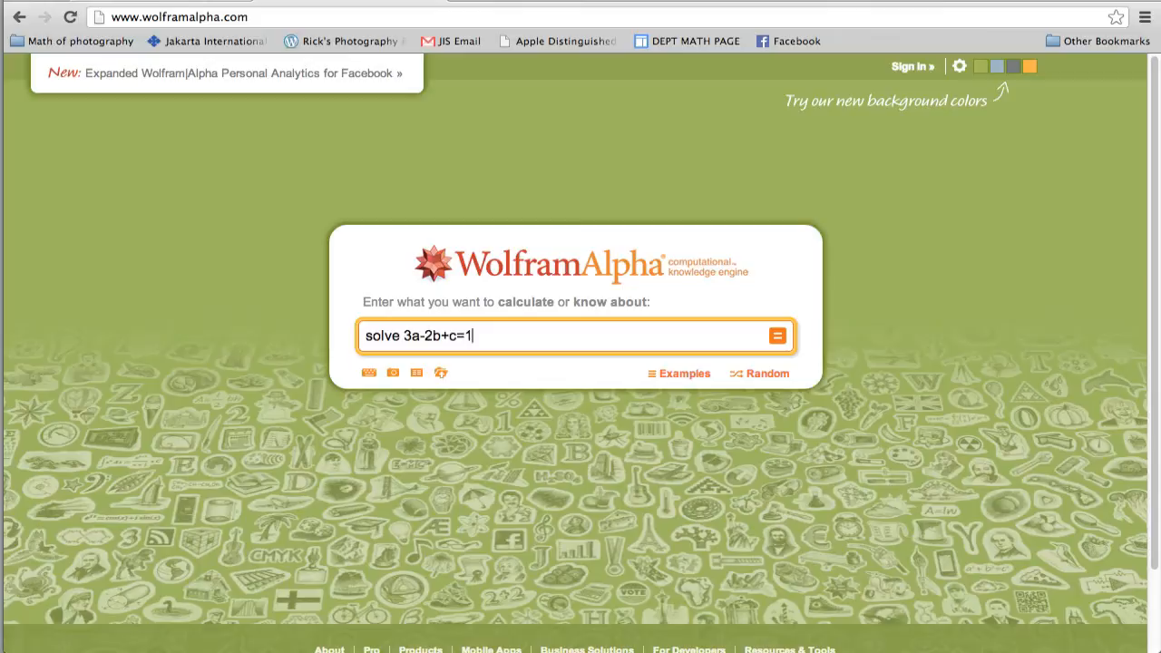
type(", 2")
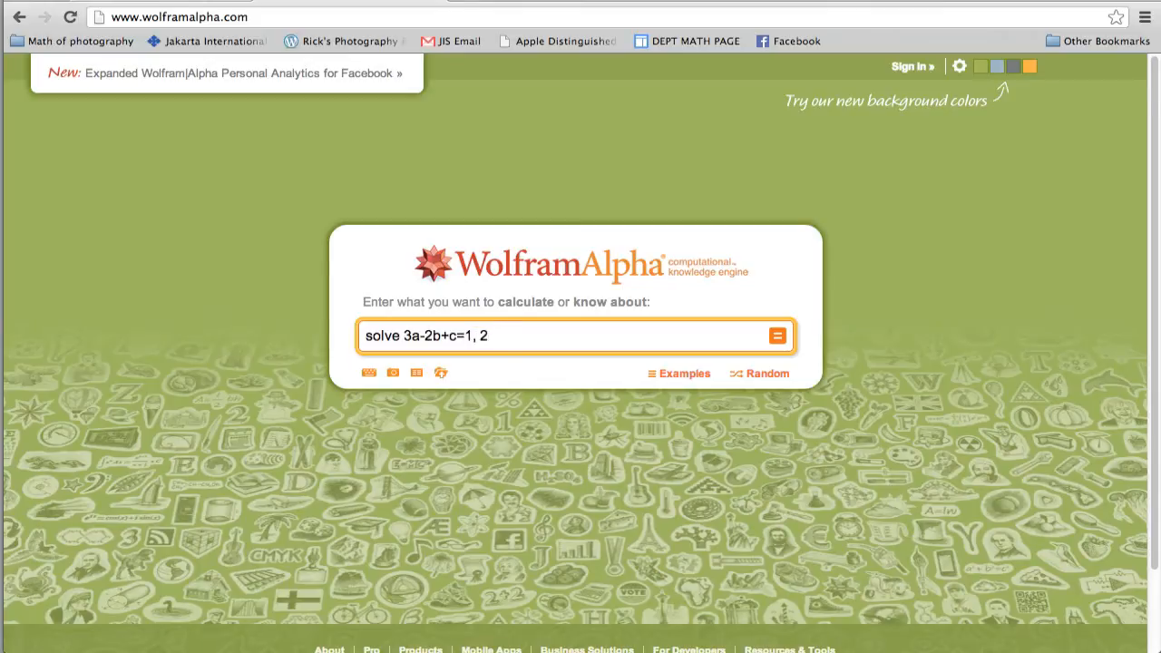
type("a-2")
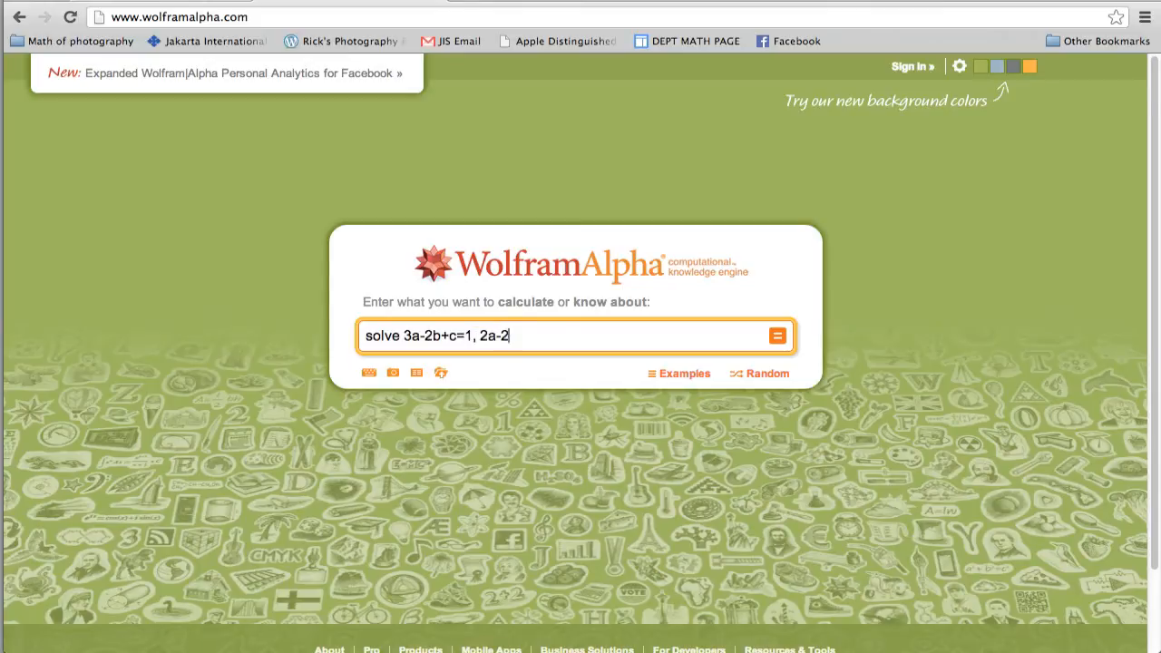
type("b+c")
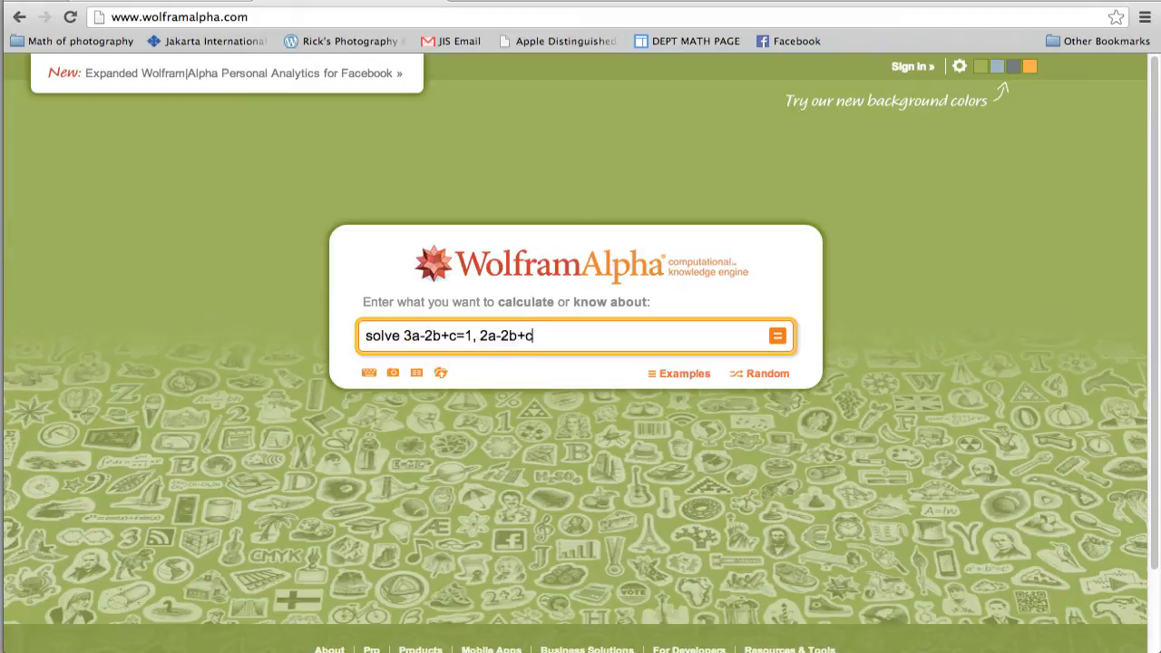
type("=-3")
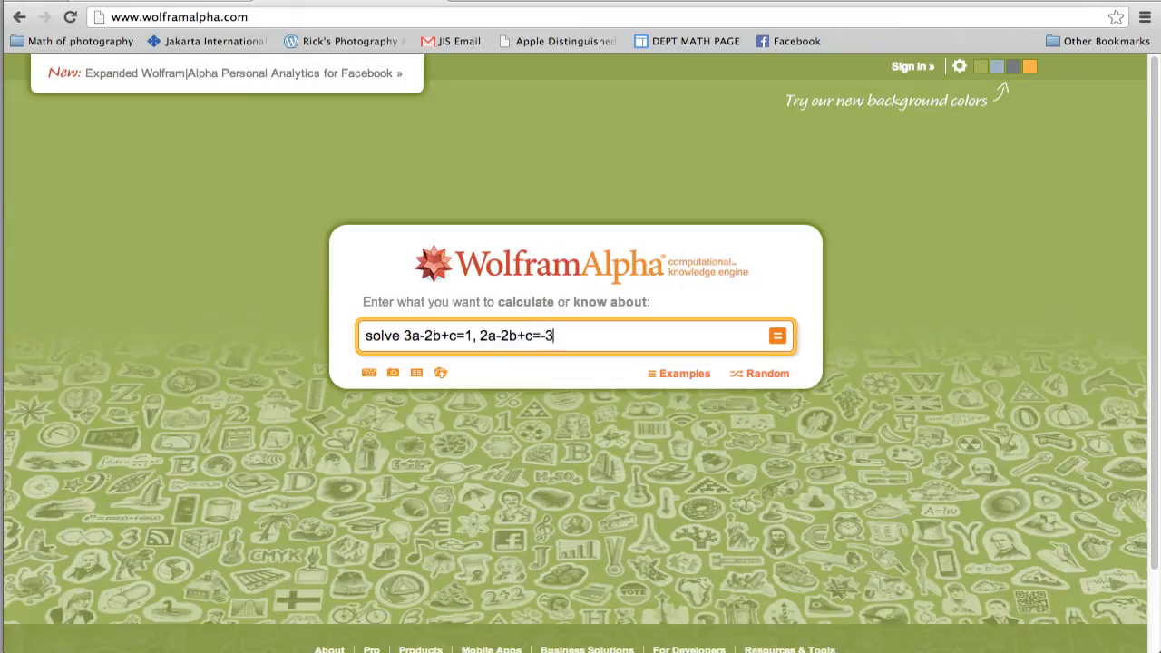
type(", a")
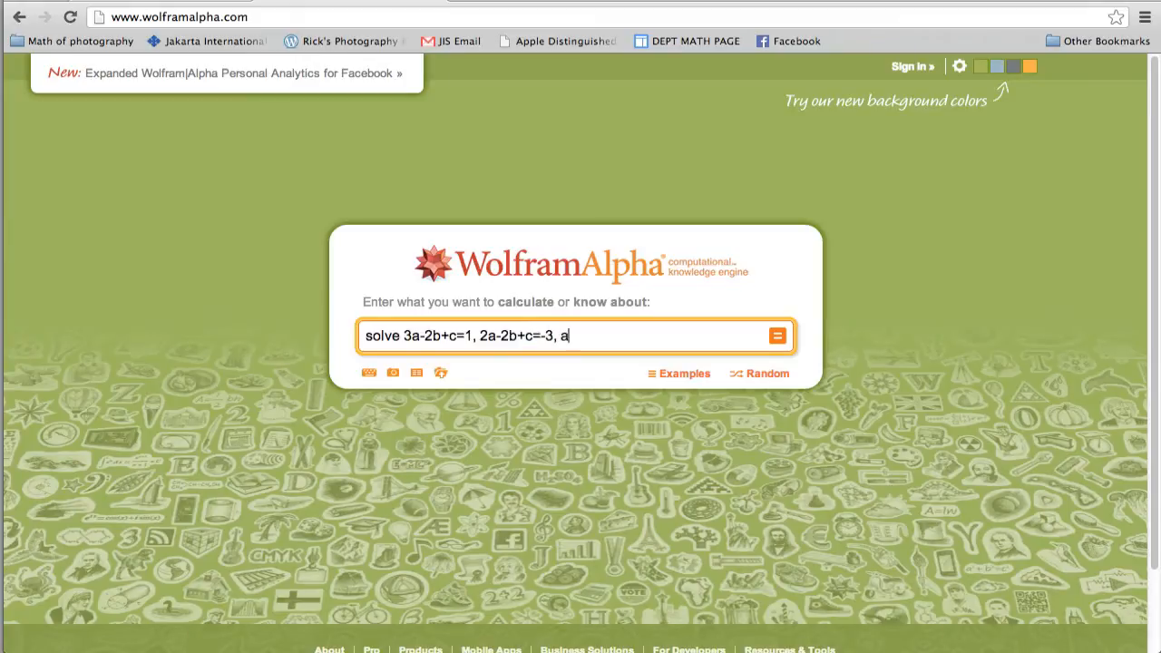
type("+b+")
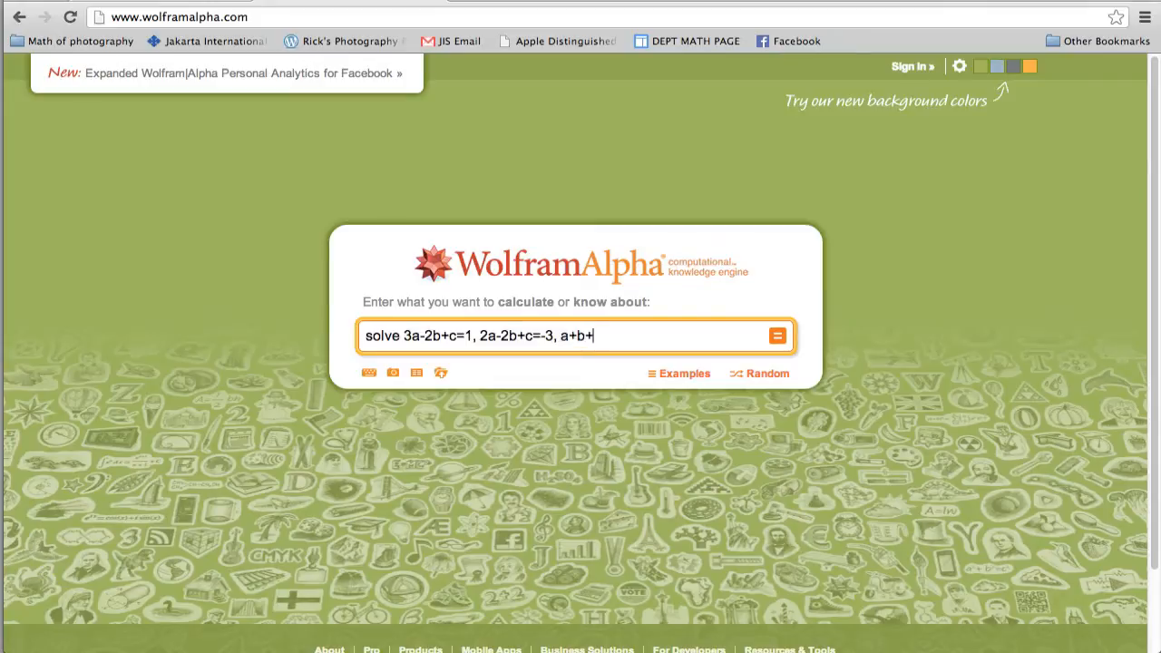
type("c=")
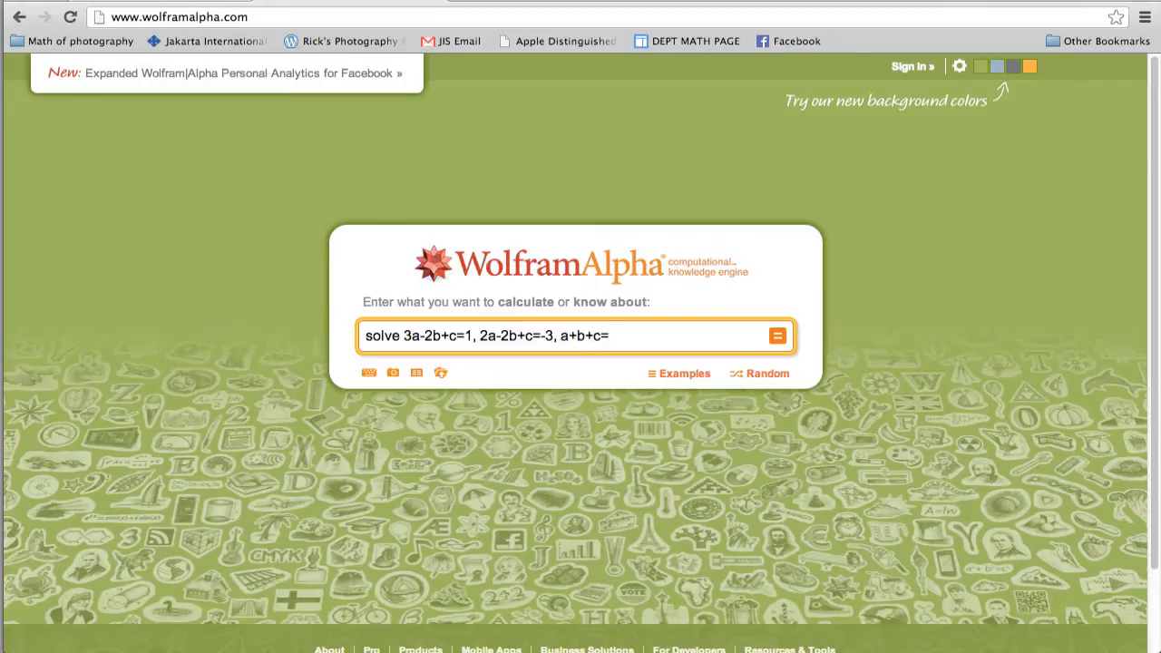
type("3")
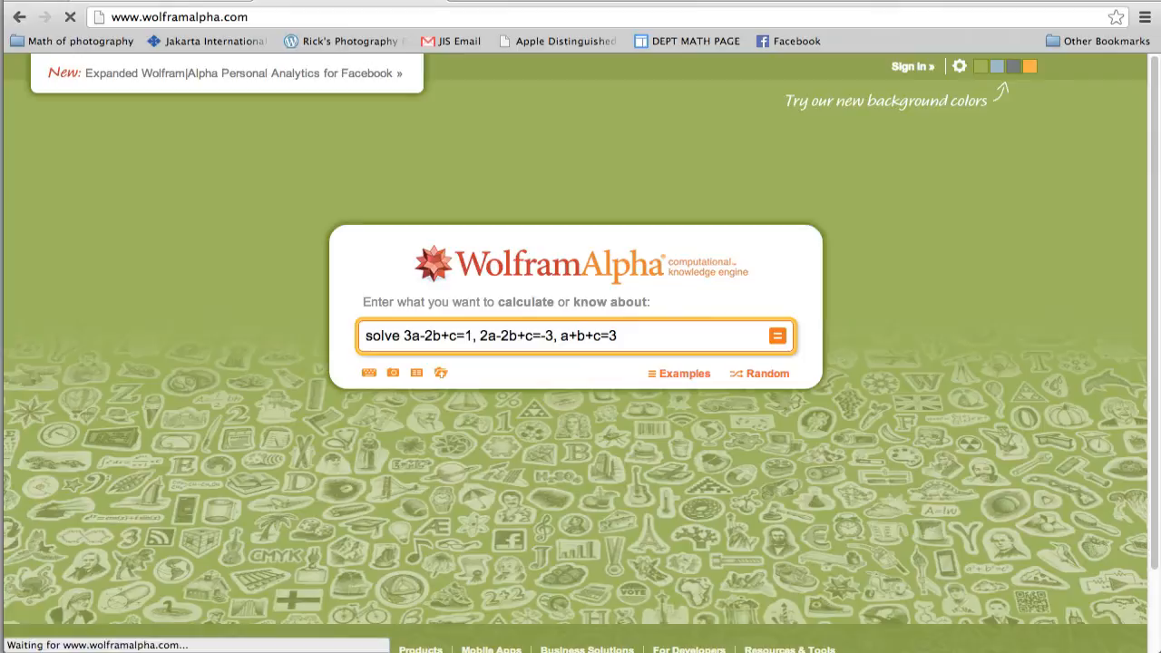
left_click(777, 336)
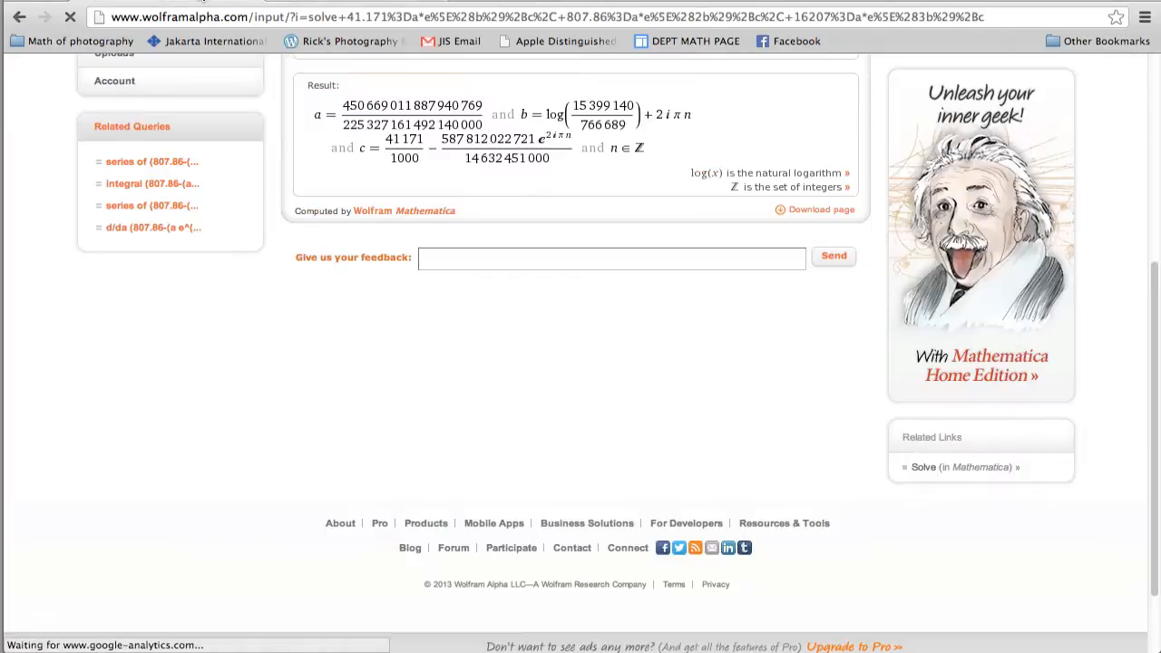
mouse_move(465, 118)
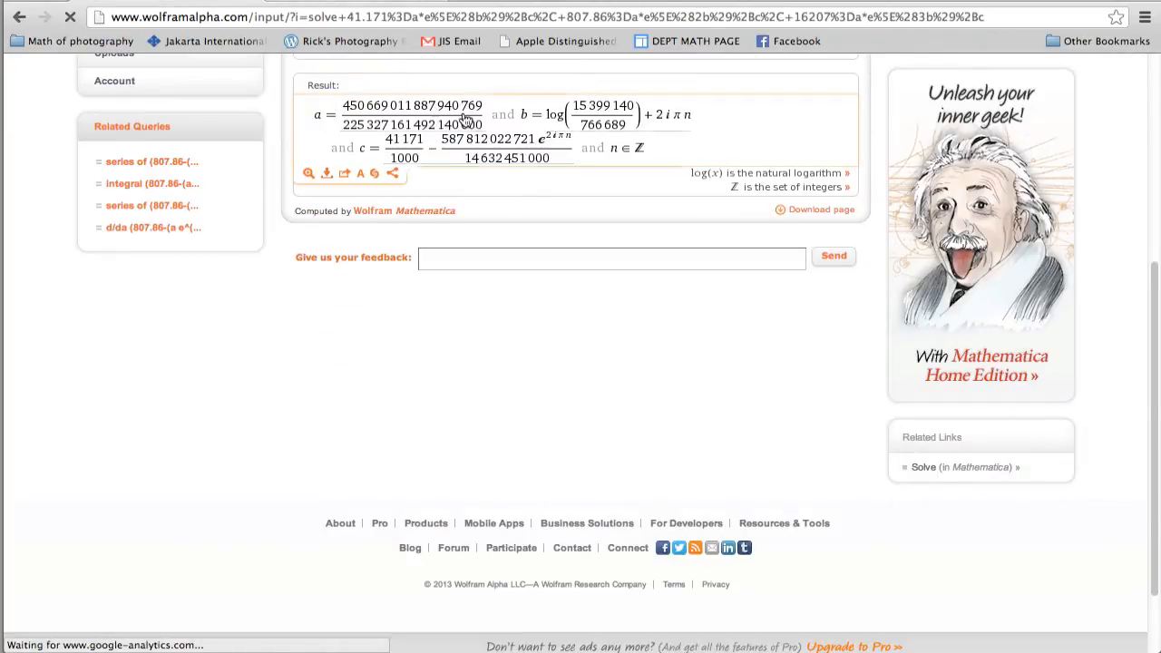
mouse_move(662, 157)
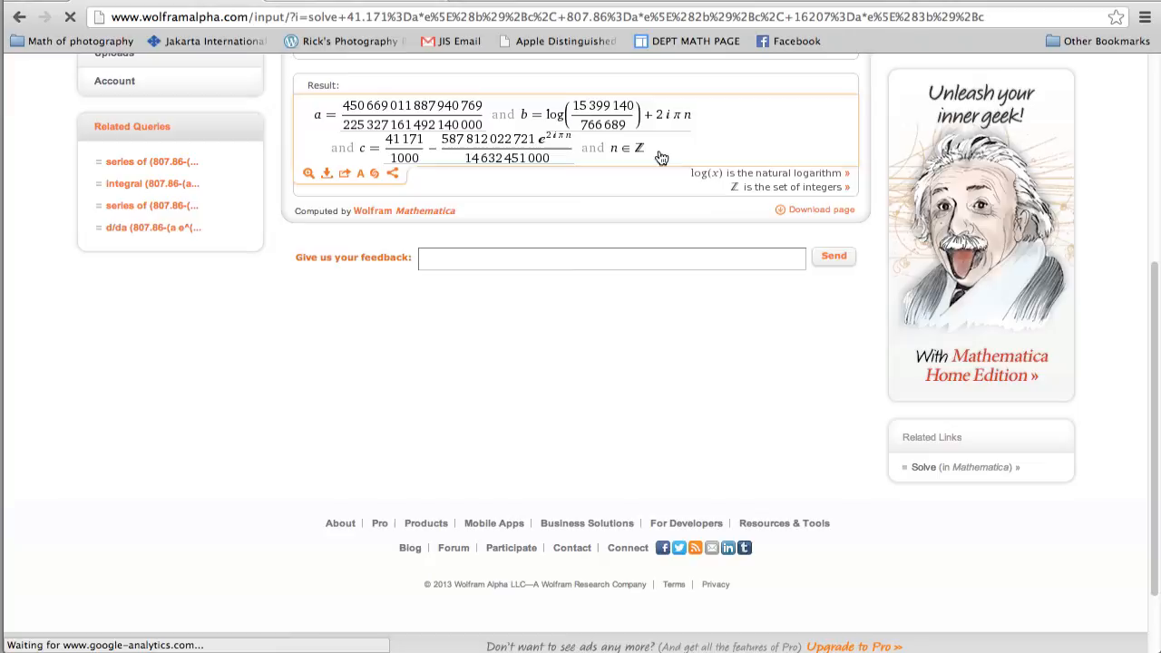
mouse_move(615, 149)
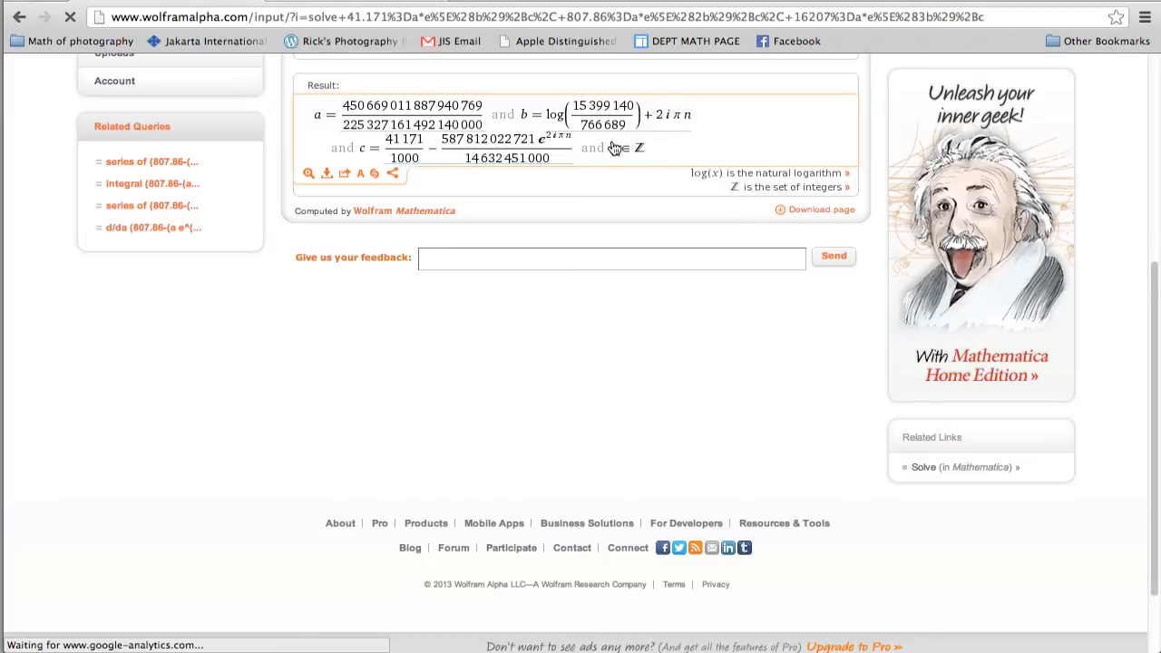
mouse_move(570, 147)
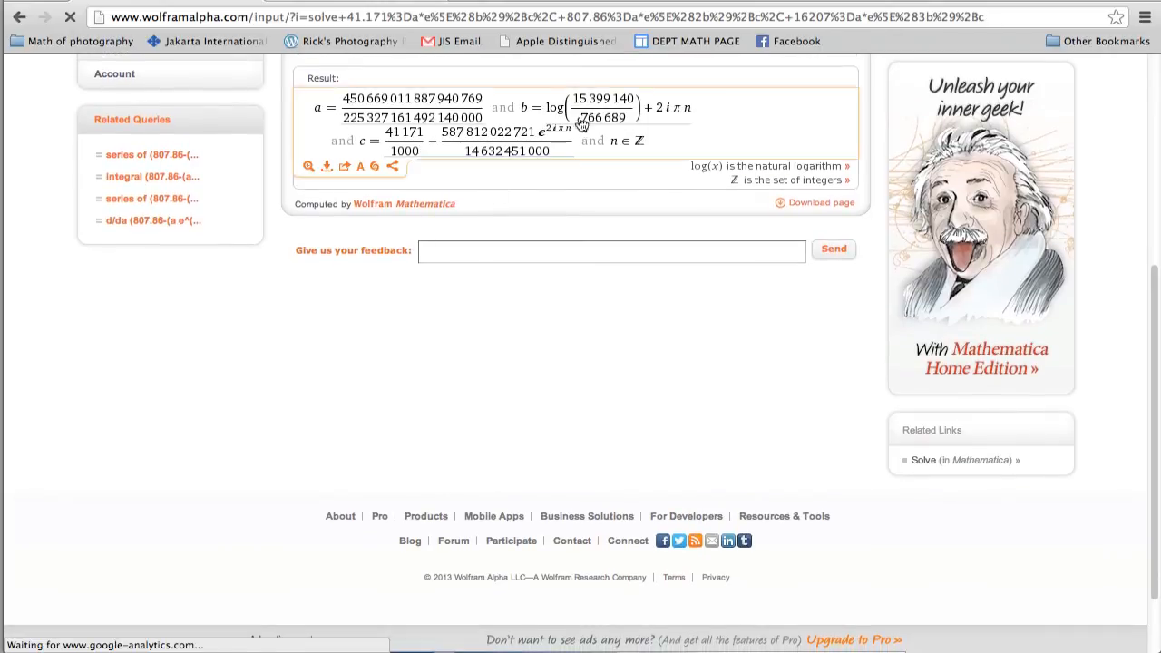
mouse_move(398, 346)
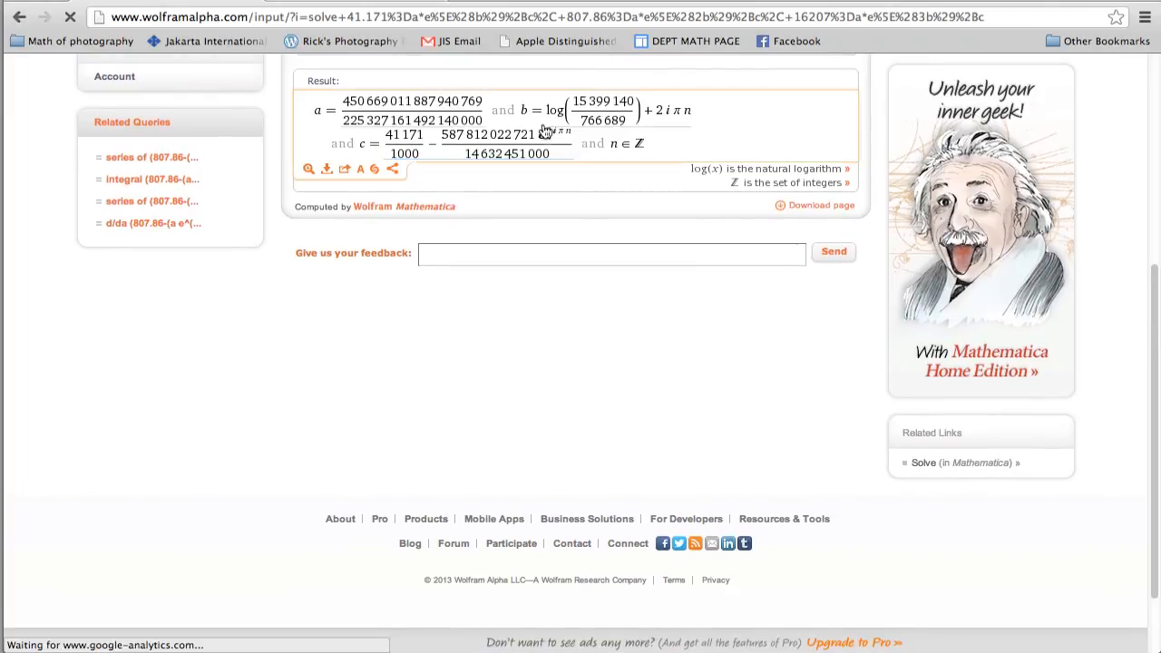
Scroll down to the Result pod listing the values of a, b and c
scroll("down", 3)
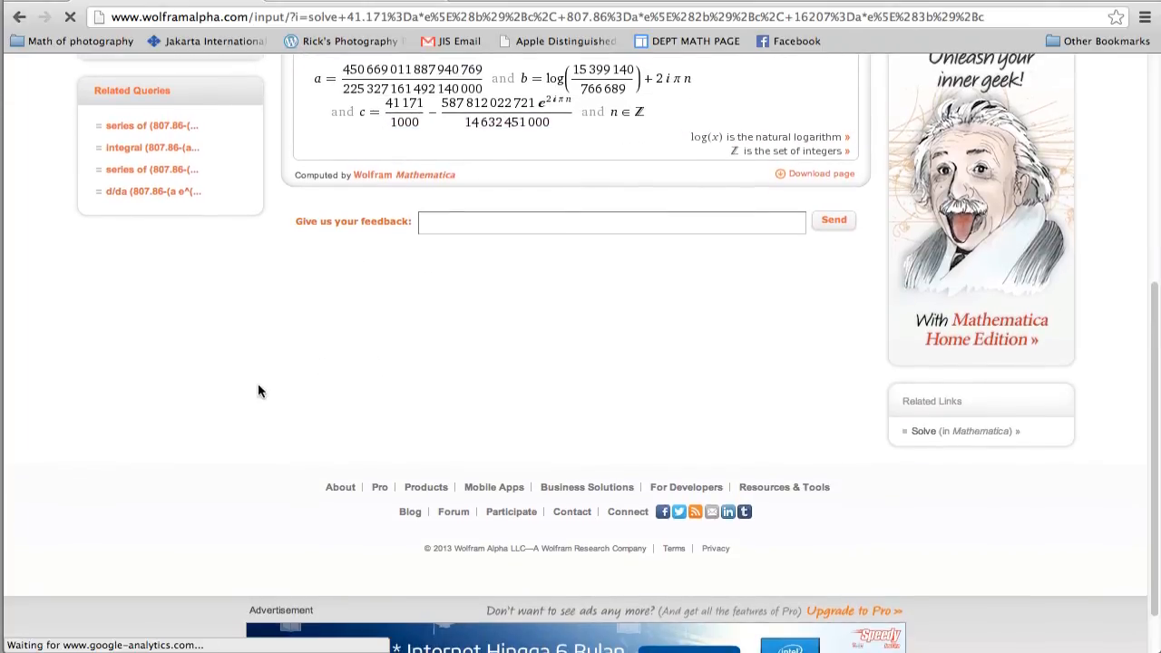
scroll("down", 3)
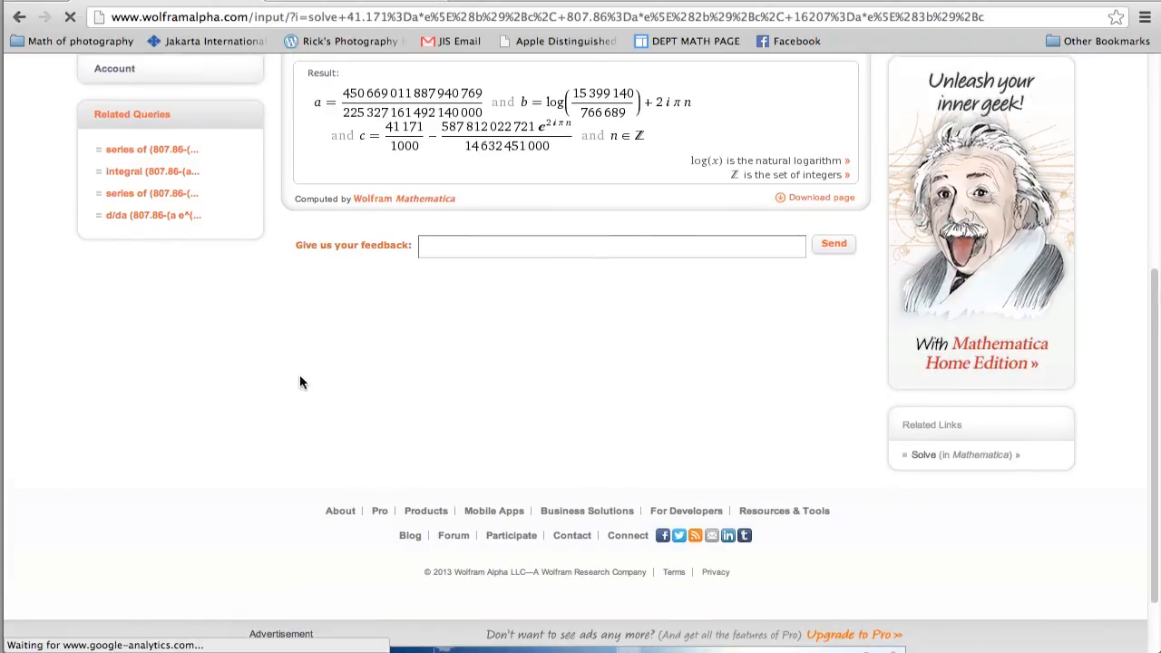